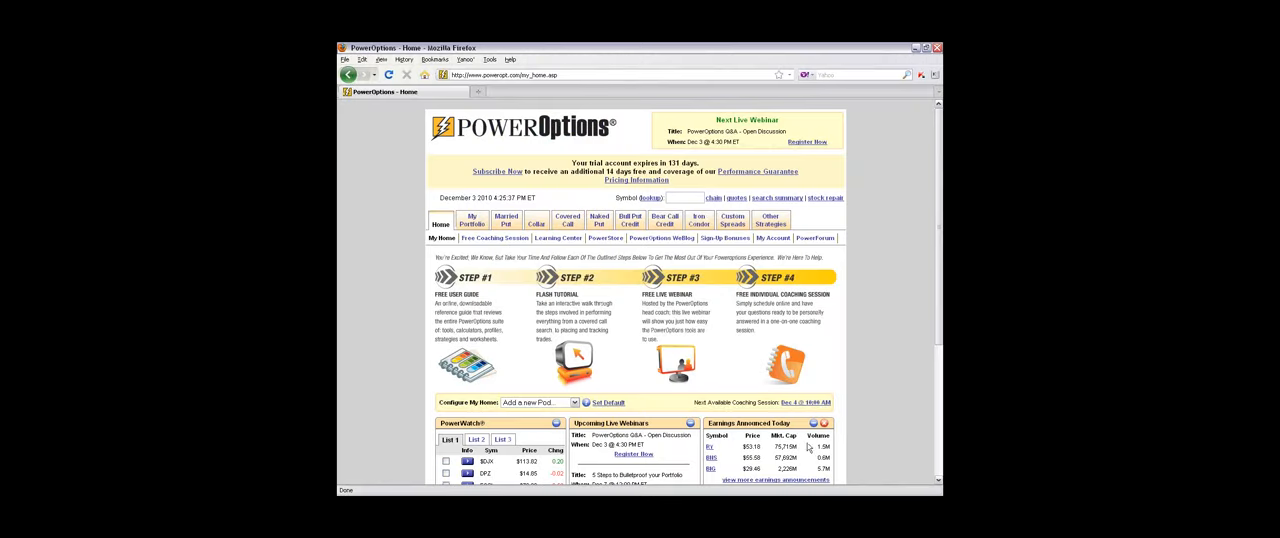
mouse_move(808, 447)
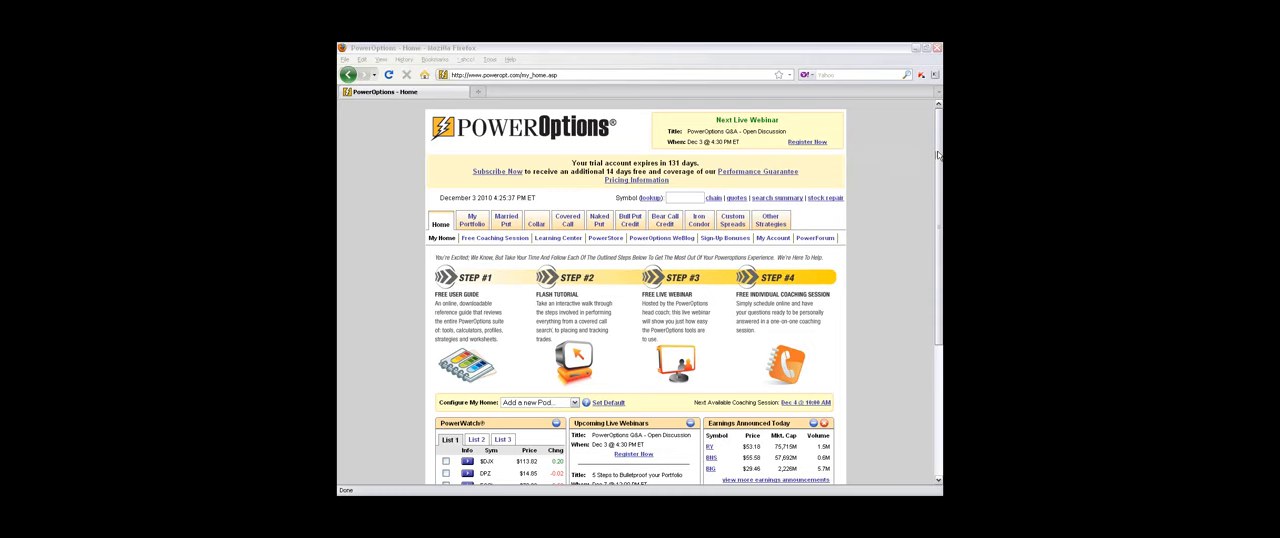
Open the Learning Center page from the Home tab's sub-menu
scroll(down, 3)
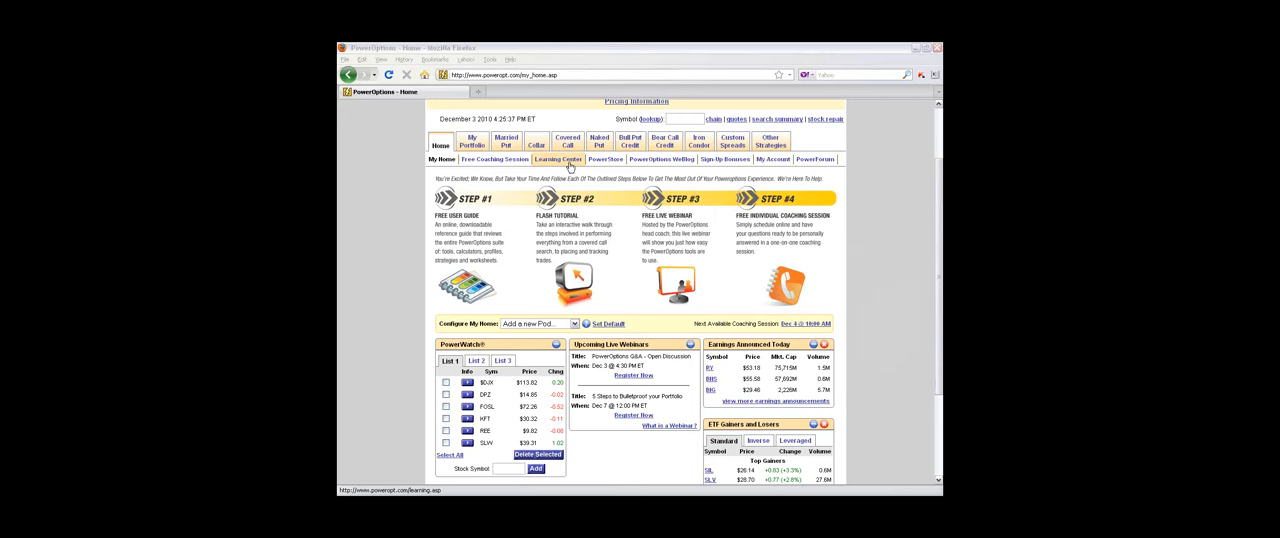
click(558, 159)
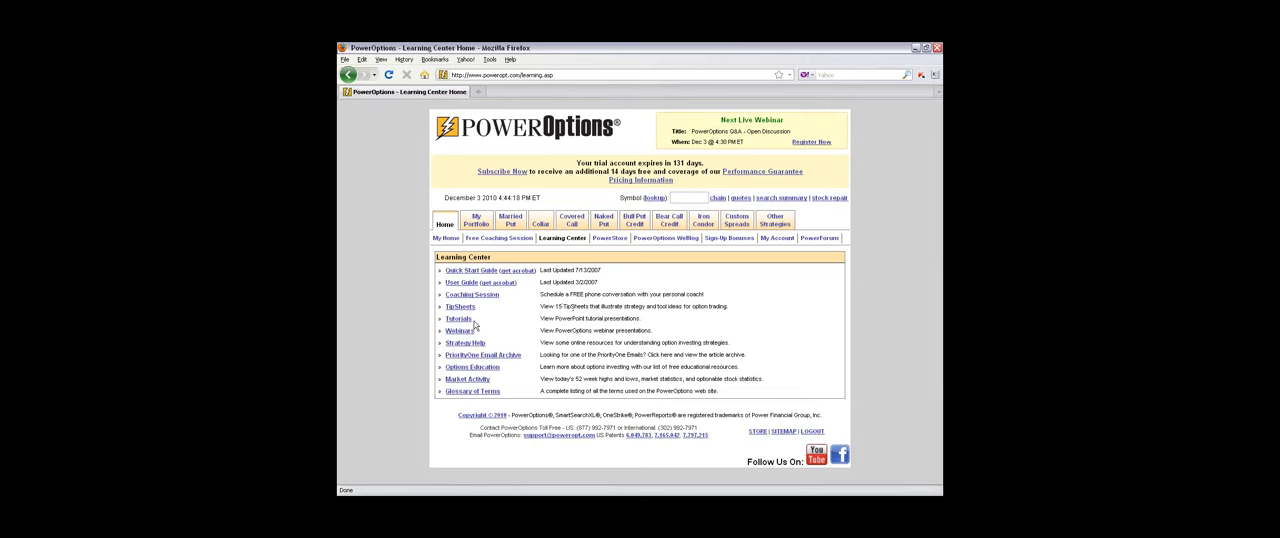
mouse_move(472, 367)
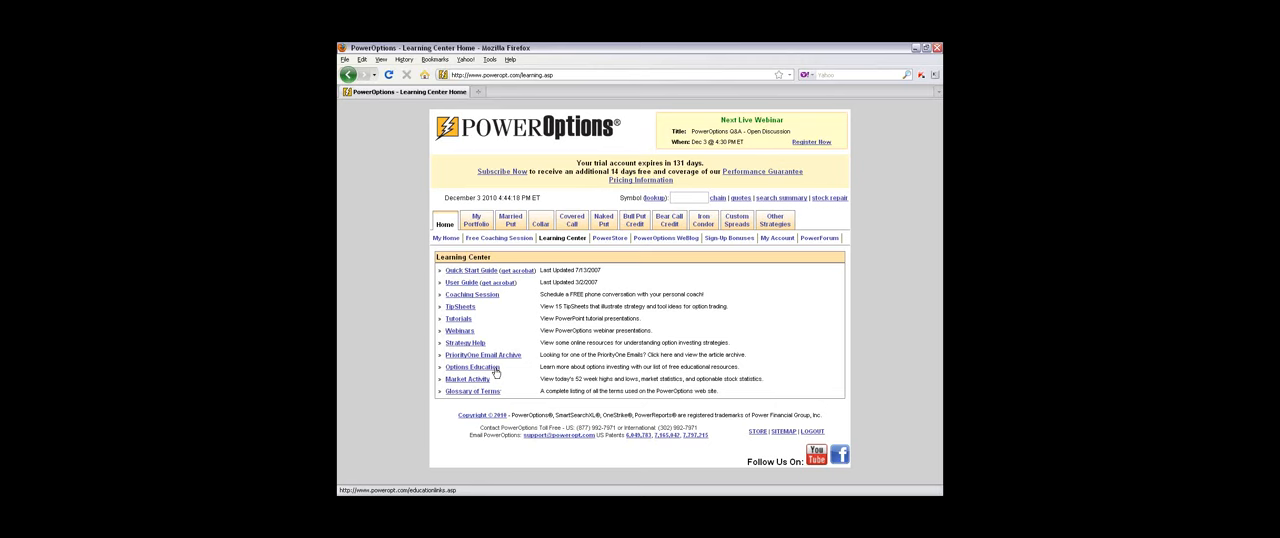
click(441, 238)
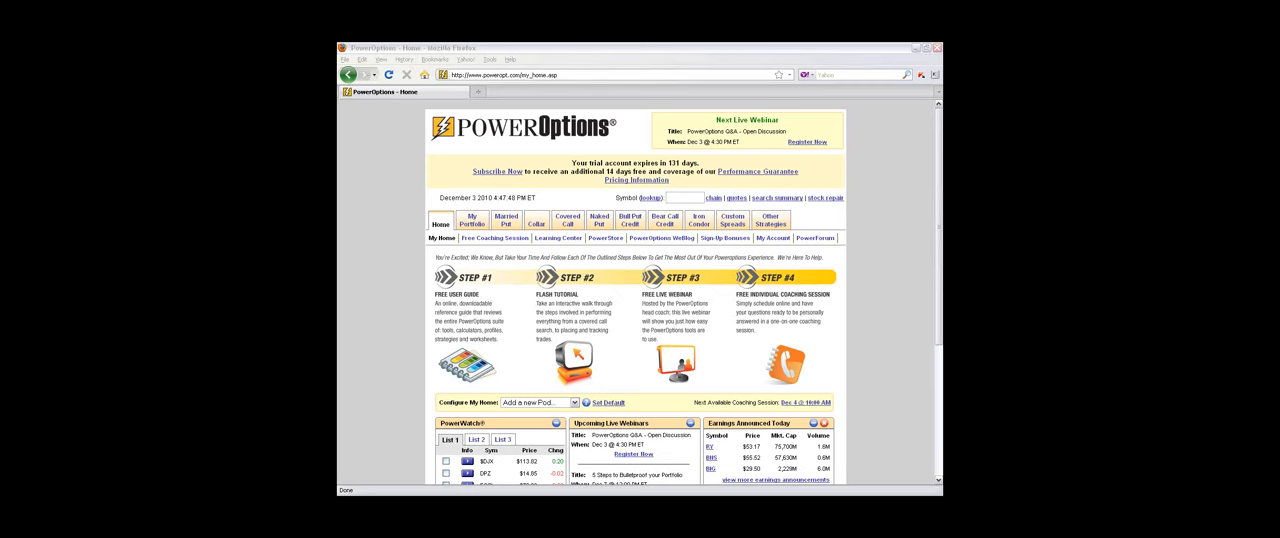
mouse_move(557, 238)
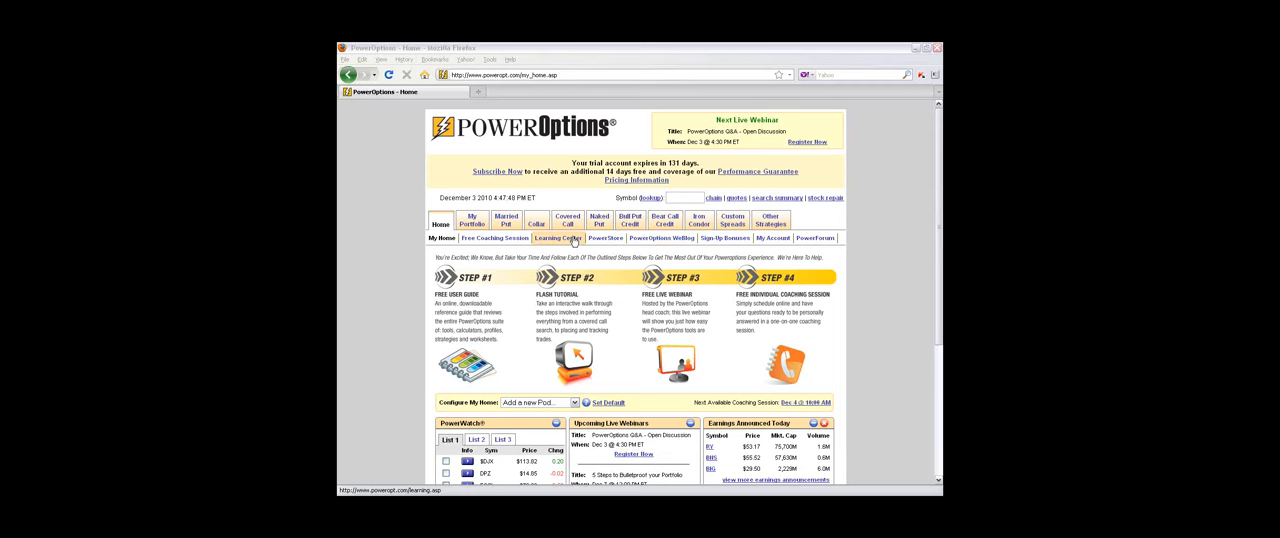
Return to the Learning Center using the Home tab's sub-menu link
click(567, 220)
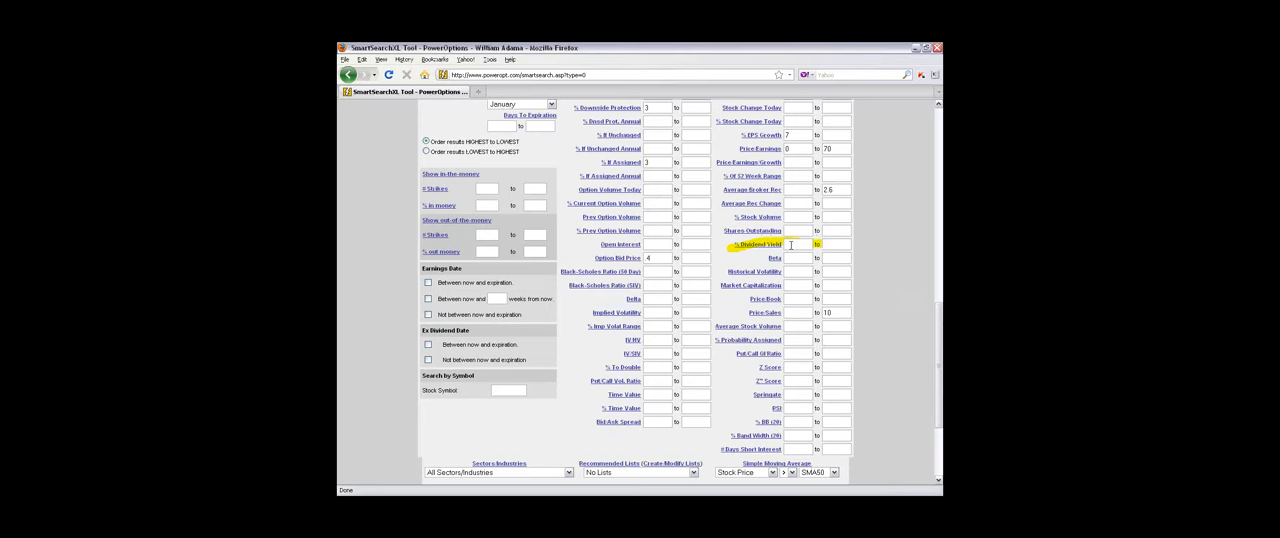
Enter 3 as the minimum % Dividend Yield
text(3)
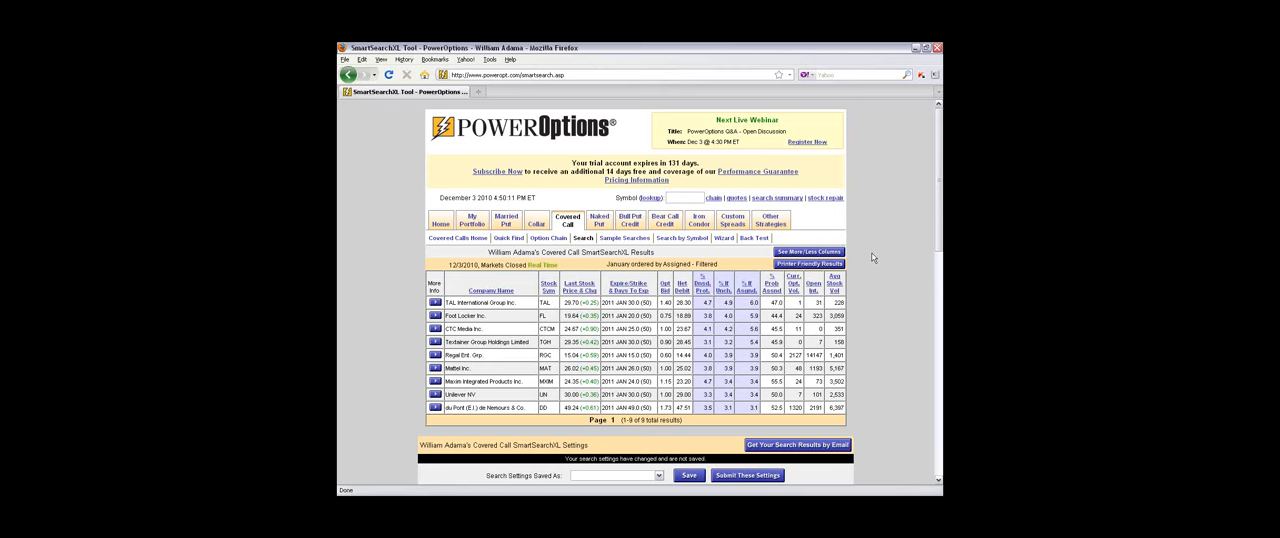
mouse_move(924, 386)
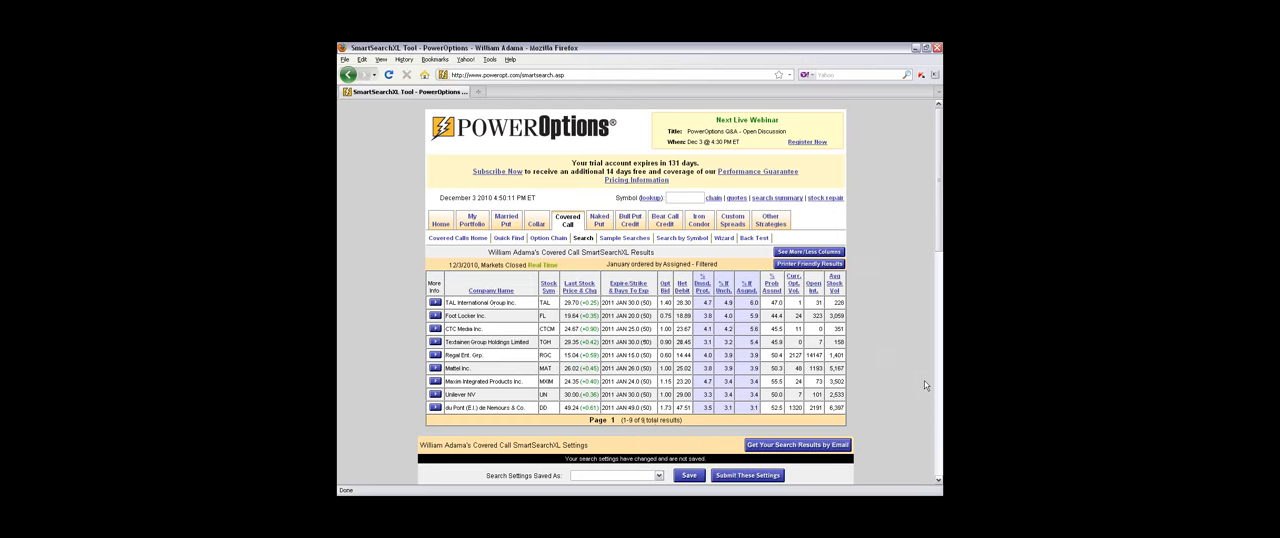
mouse_move(868, 328)
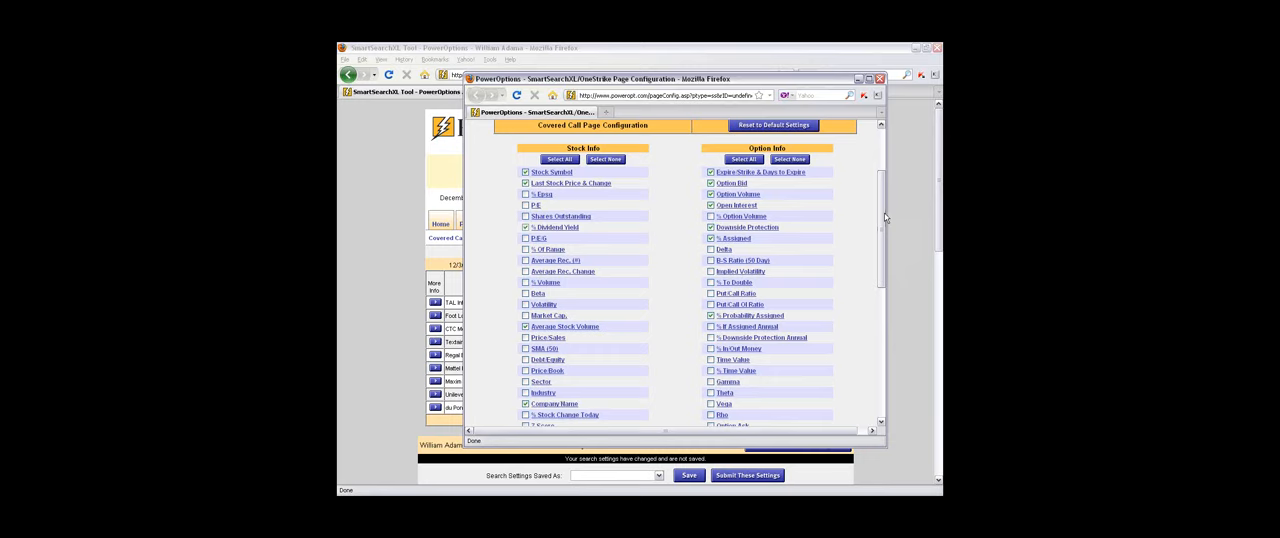
Scroll down the covered call results page to add the % Dividend Yield column
scroll(down, 3)
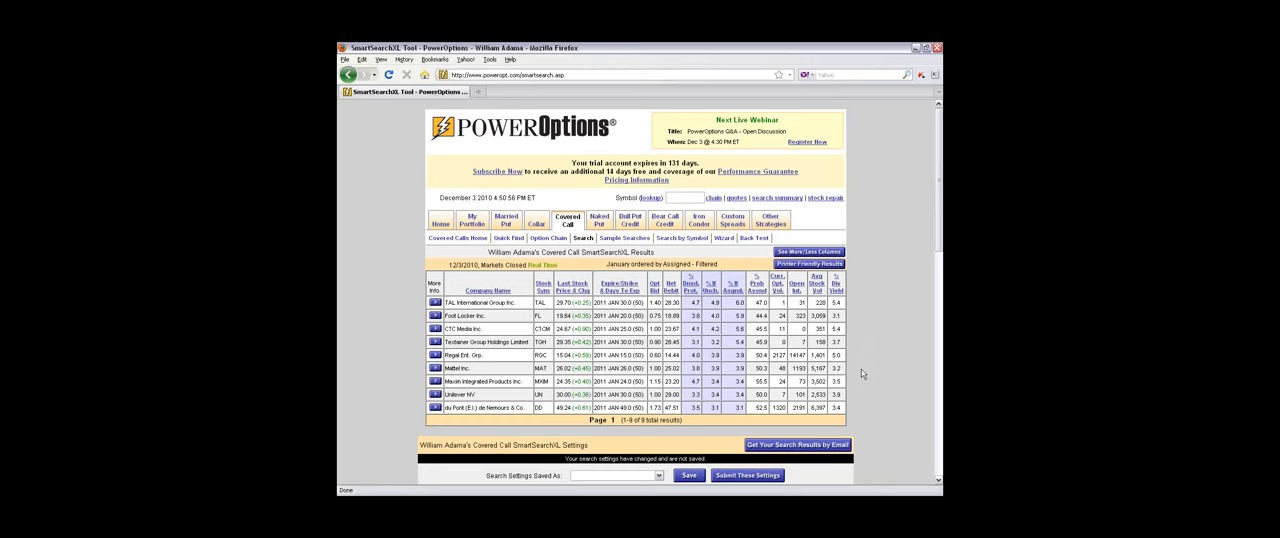
mouse_move(843, 347)
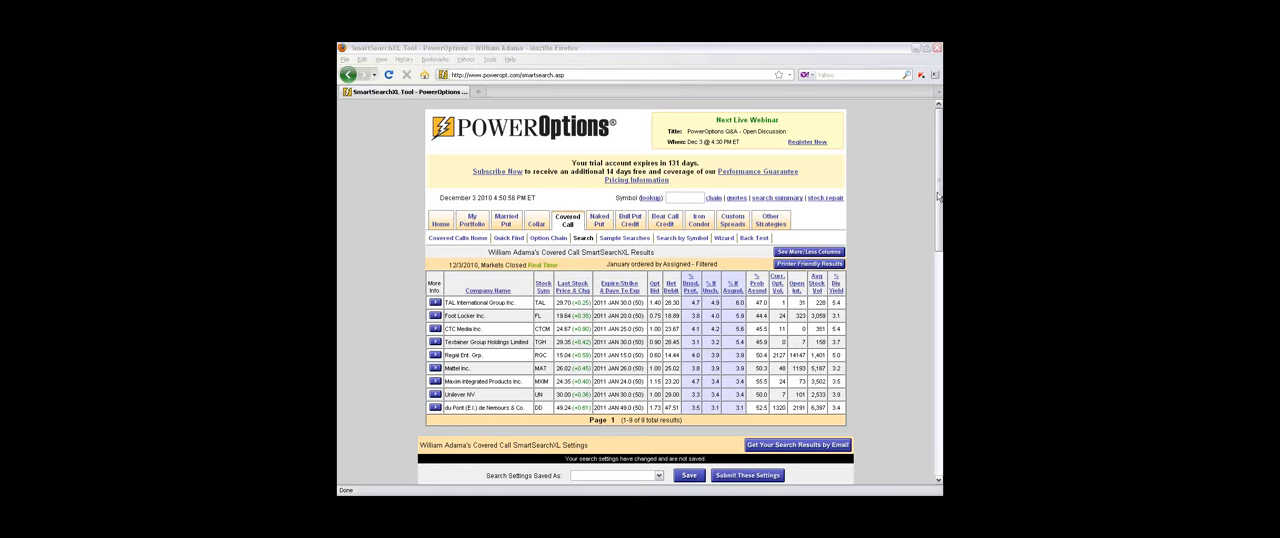
Set December expiration, 0 days to expiration, and dividend yield above 4
scroll(down, 3)
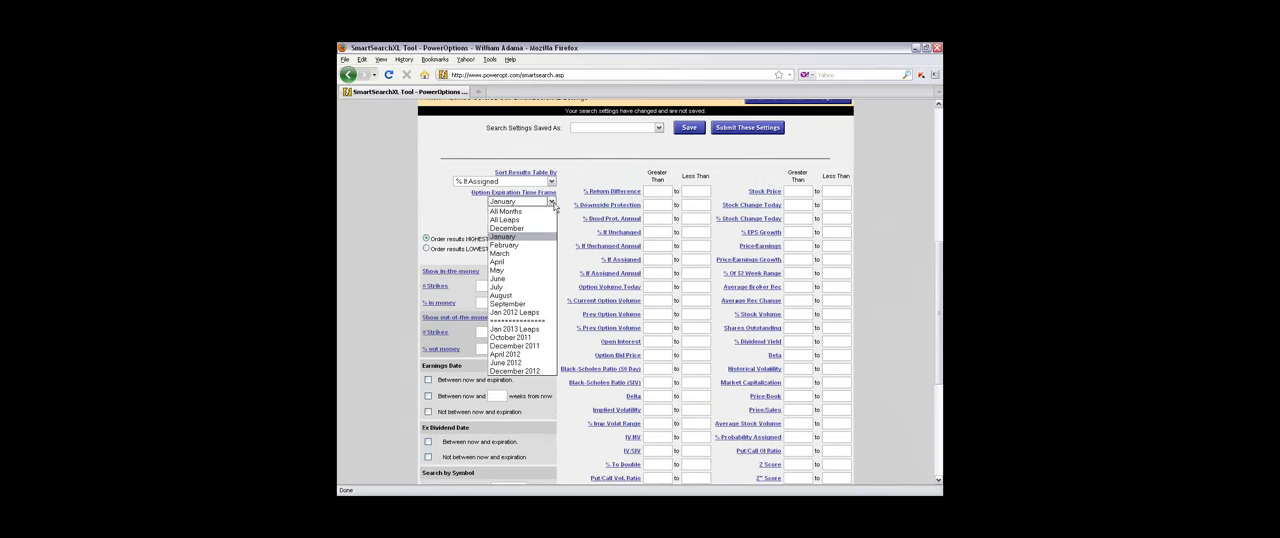
click(505, 227)
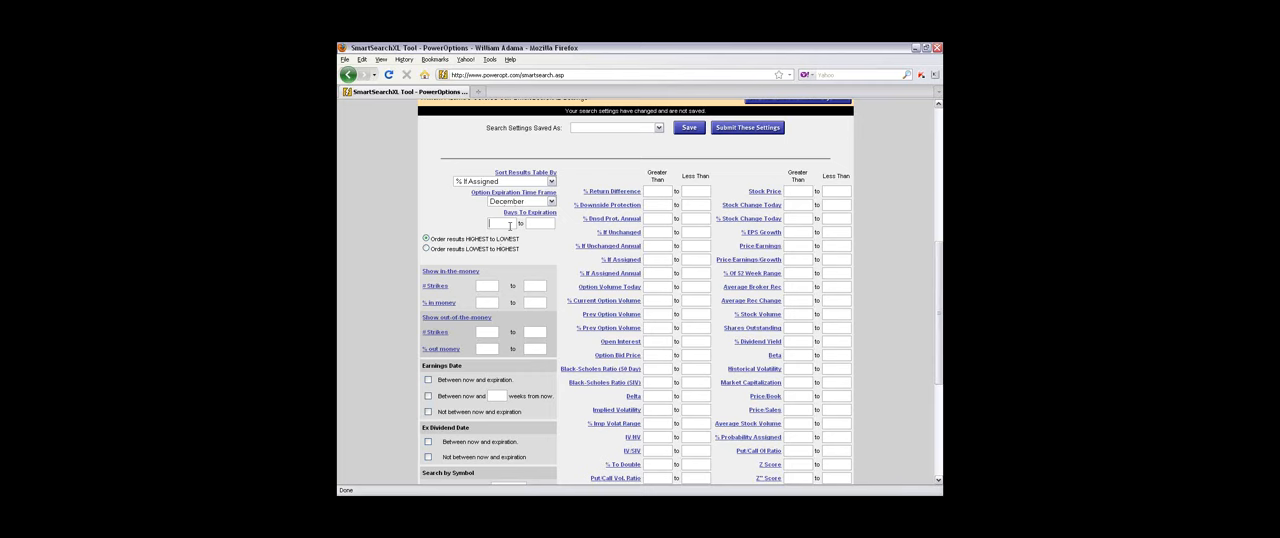
text(0)
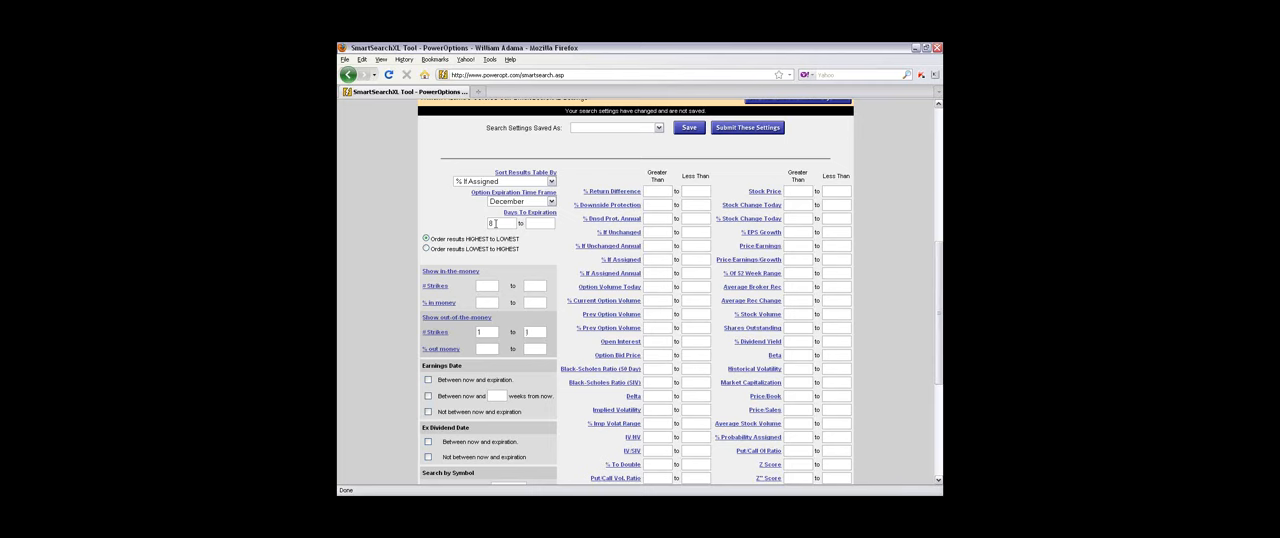
text(4)
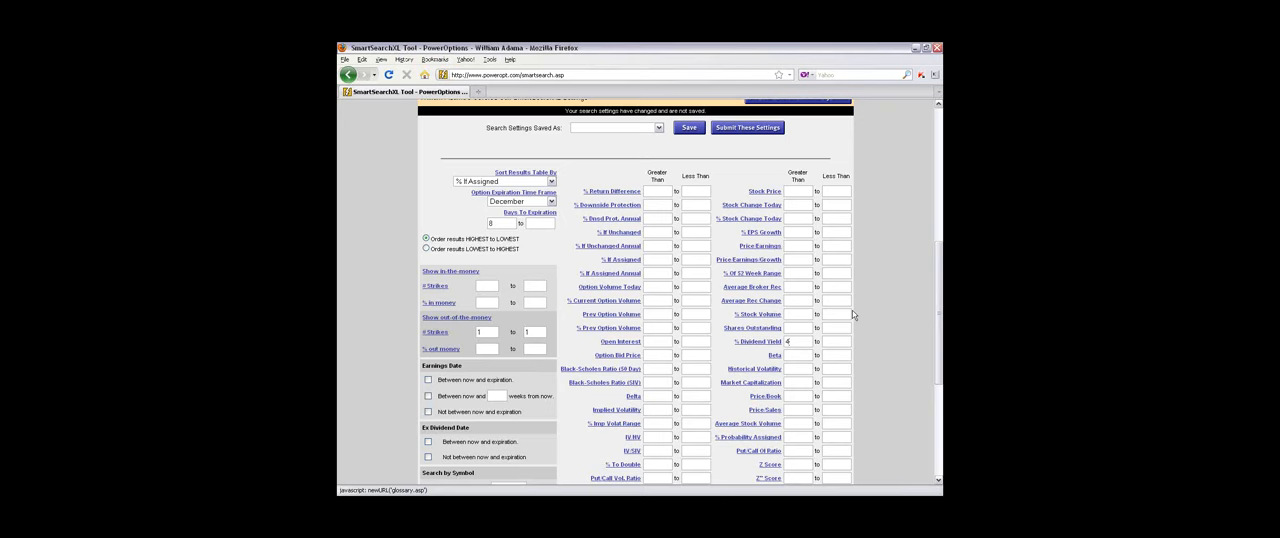
Submit the SmartSearchXL settings with % Dividend Yield greater than 4
click(746, 127)
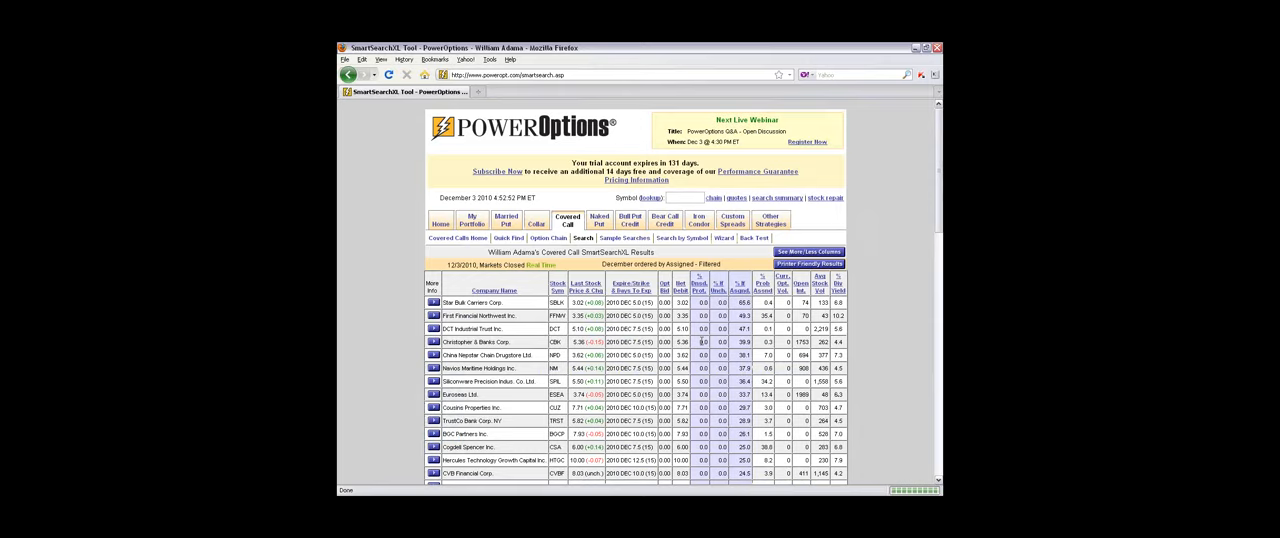
Scroll past the 326 results to the SmartSearchXL Settings form
scroll(down, 3)
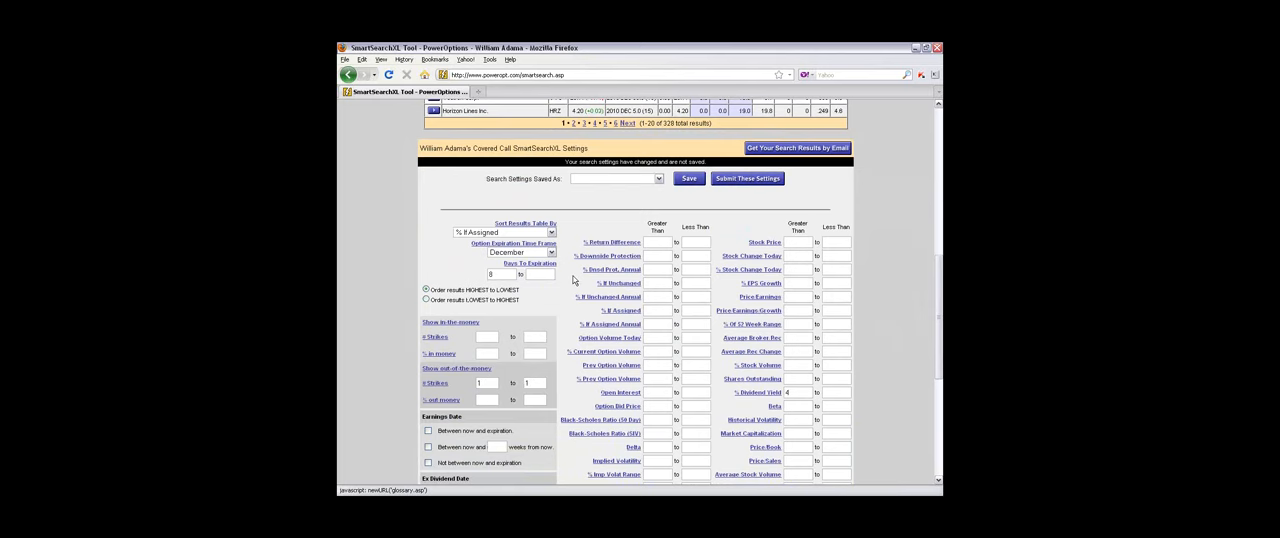
click(505, 231)
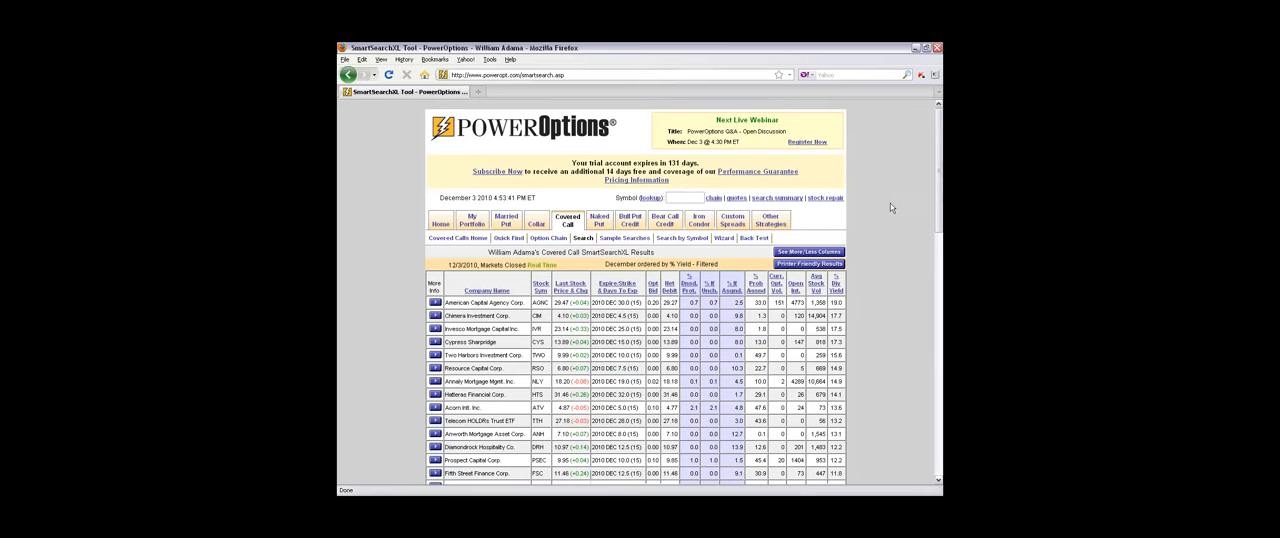
mouse_move(591, 408)
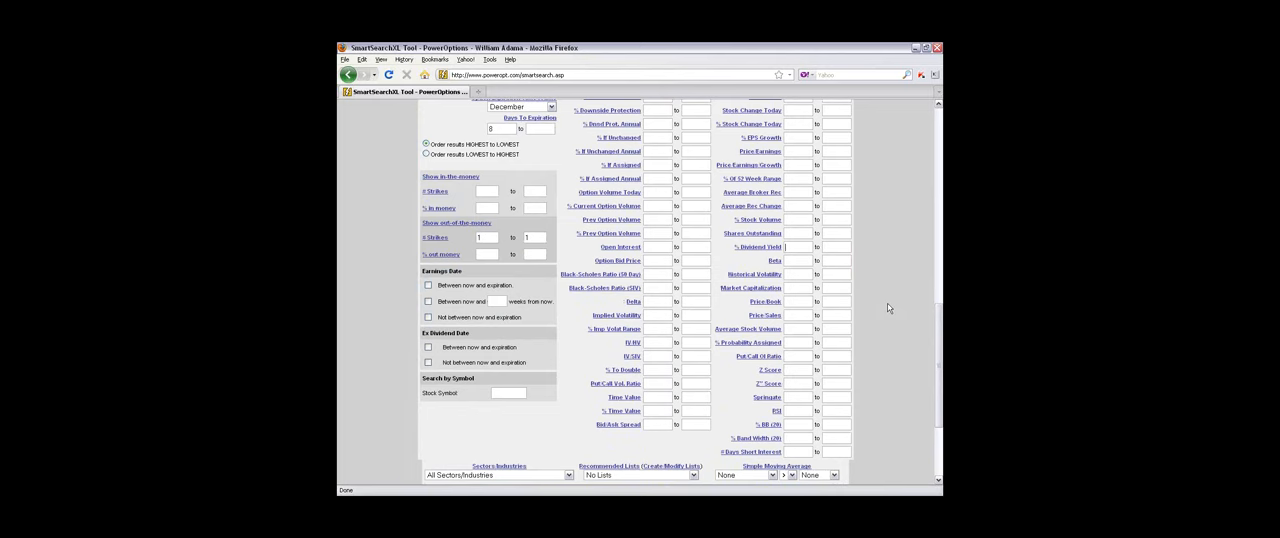
Change the % Dividend Yield minimum to 1.9
text(1.9)
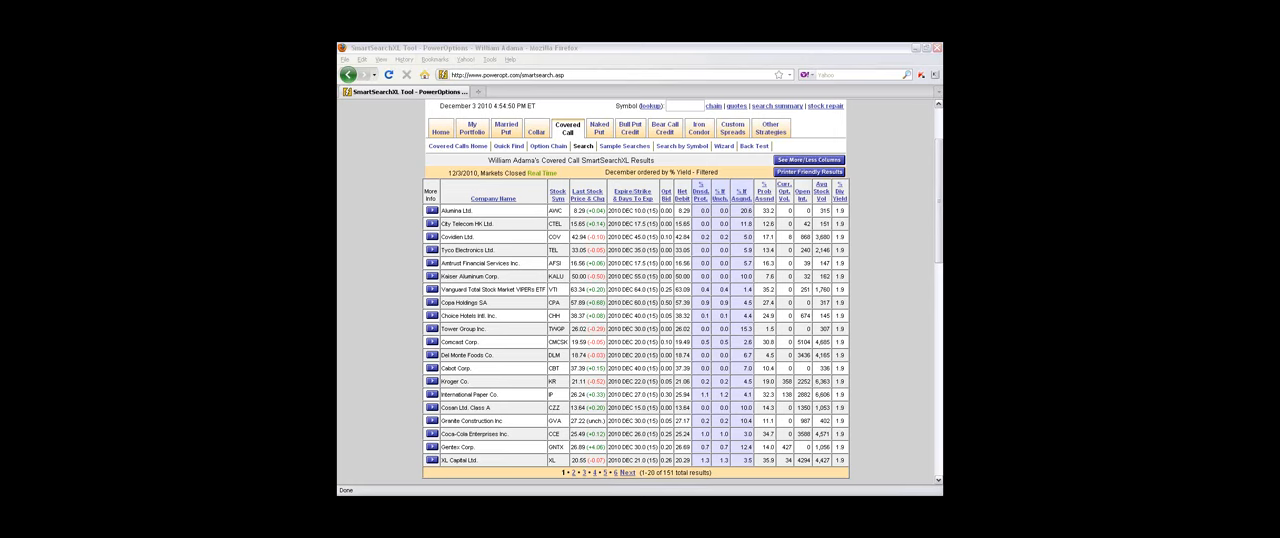
mouse_move(884, 368)
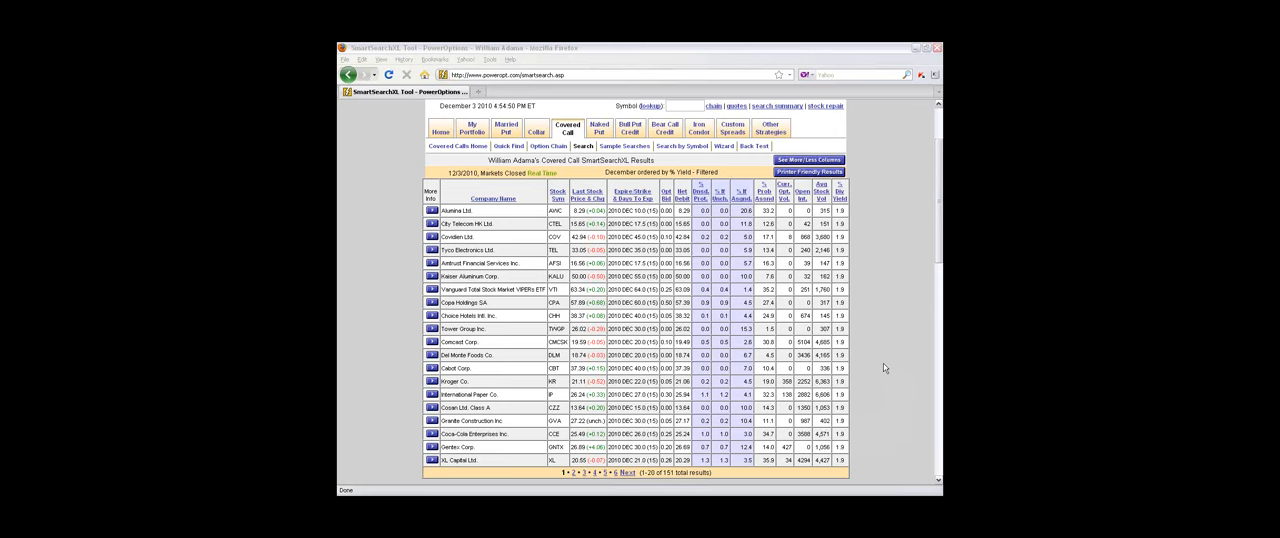